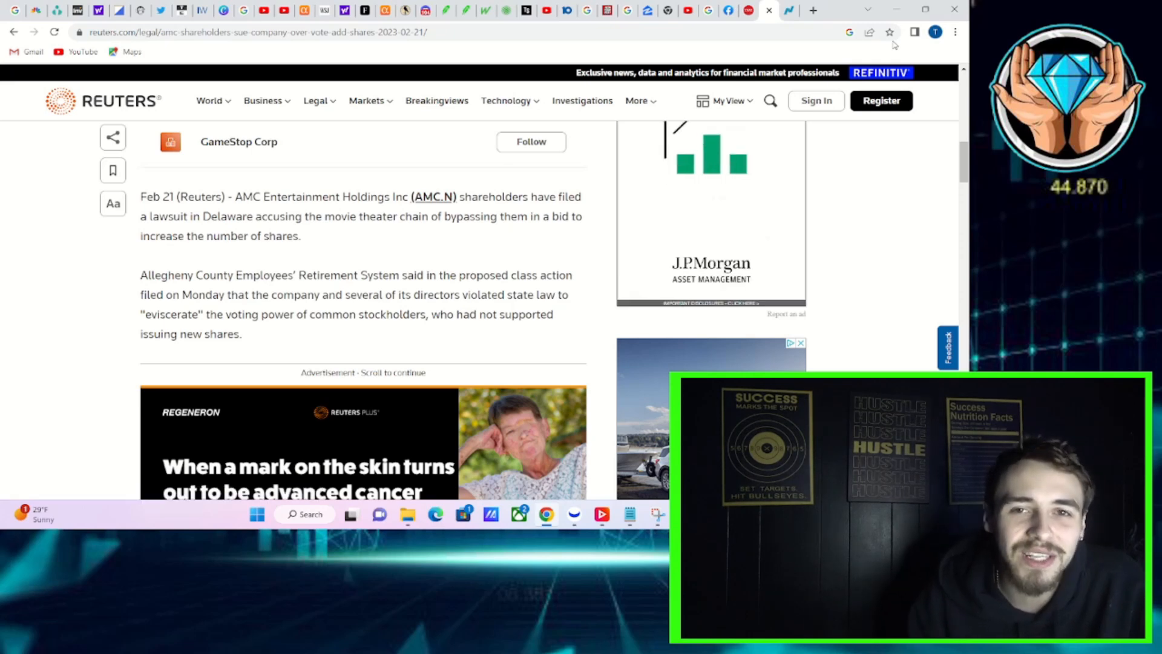
pyautogui.moveTo(608, 305)
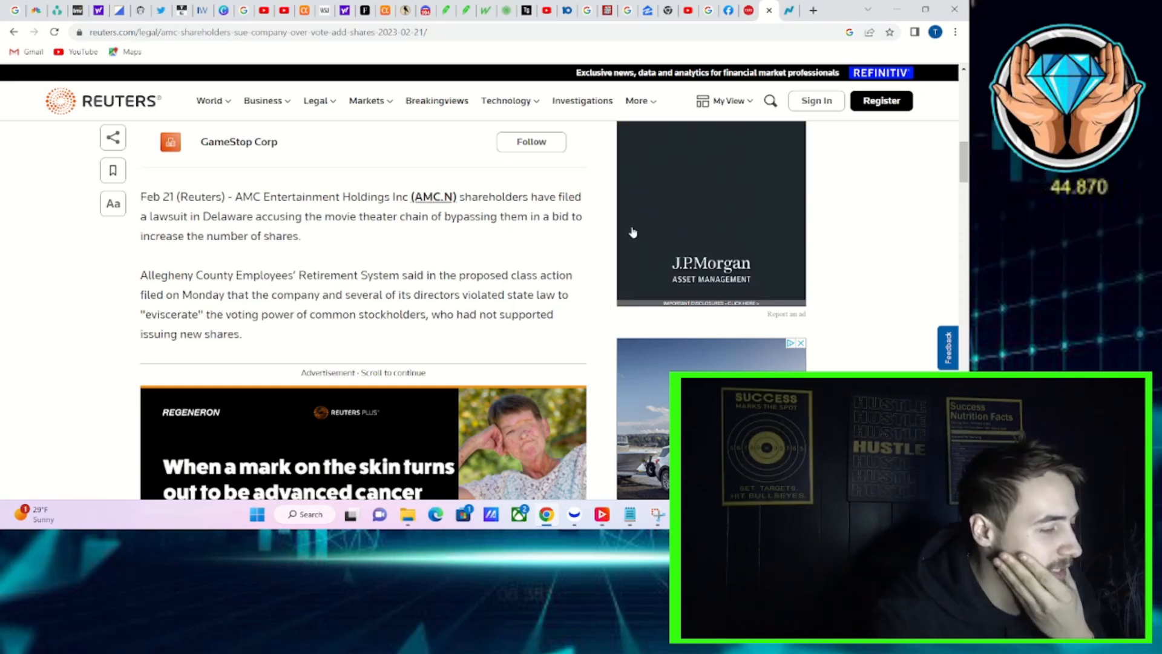
pyautogui.moveTo(628, 225)
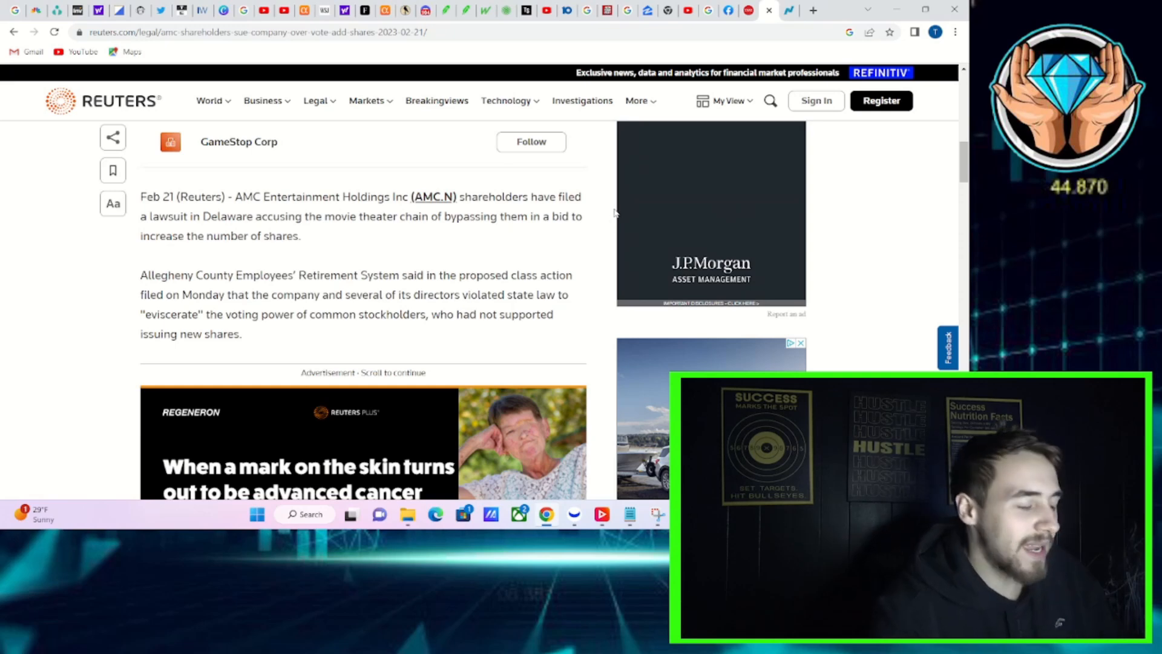
pyautogui.moveTo(621, 175)
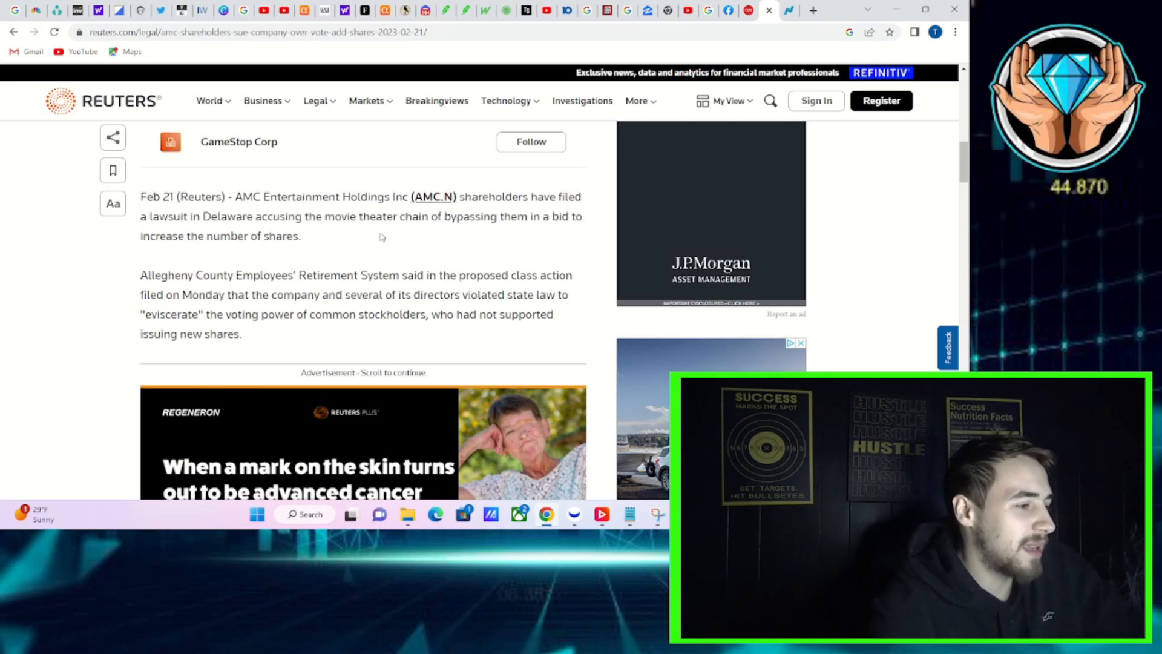
# Scroll to the paragraphs on AMC's 16.4% close, meme-stock rise and APE preferred shares
pyautogui.scroll(-3)
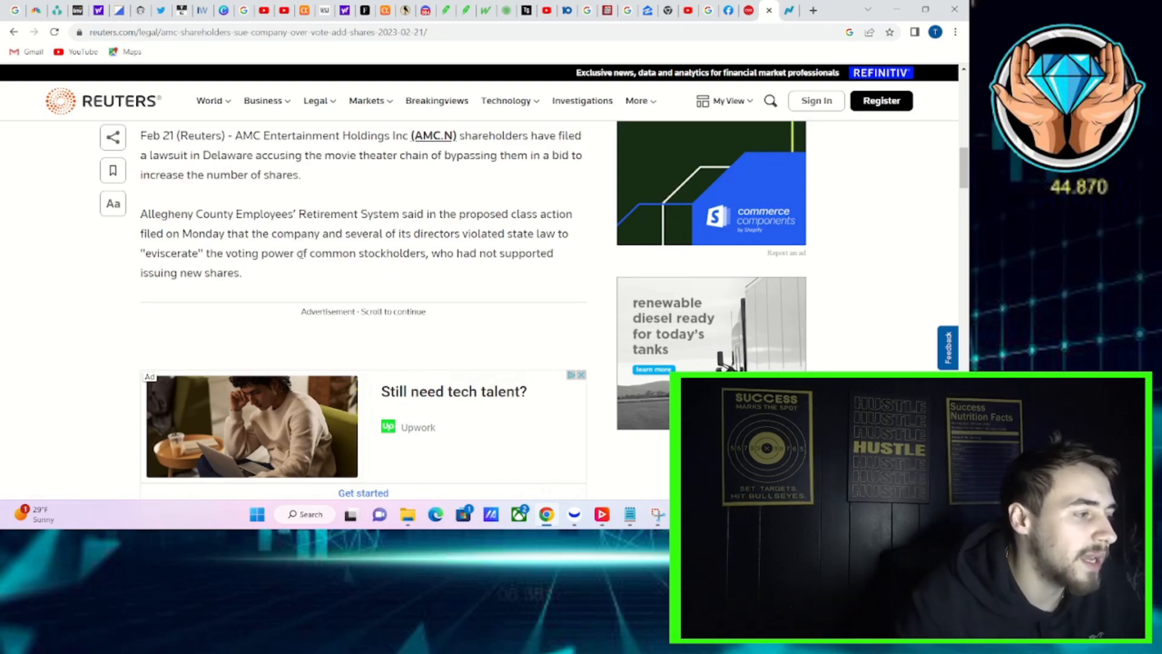
pyautogui.scroll(-3)
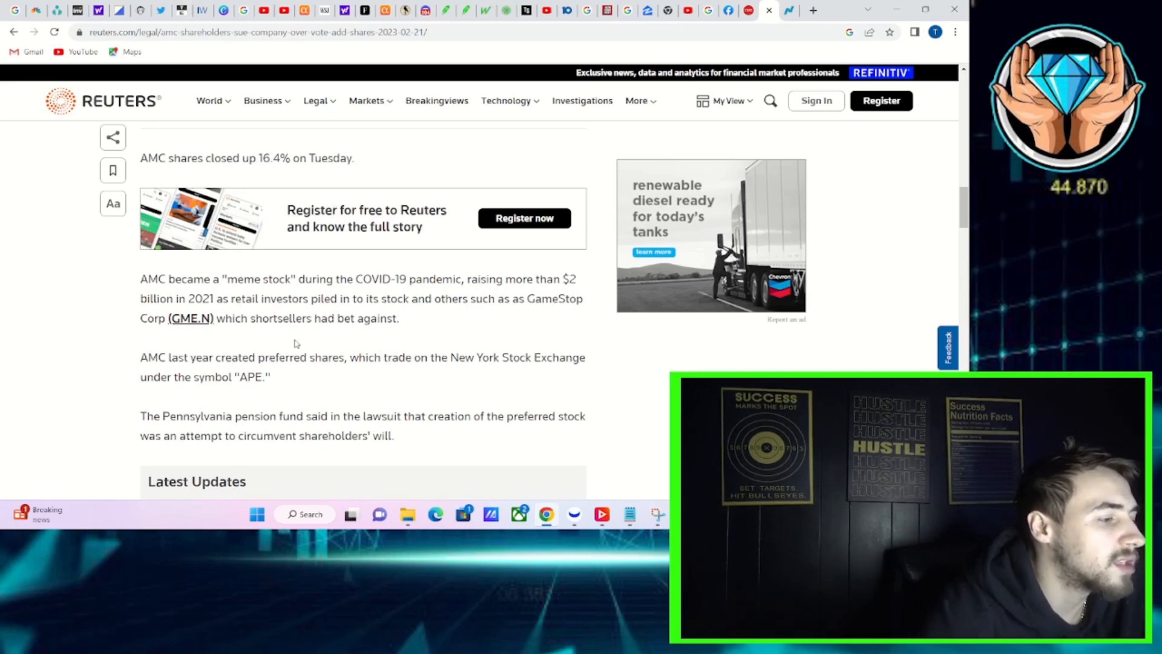
# Scroll past Latest Updates to the March conversion vote, Delaware court request and experts' comments
pyautogui.scroll(-3)
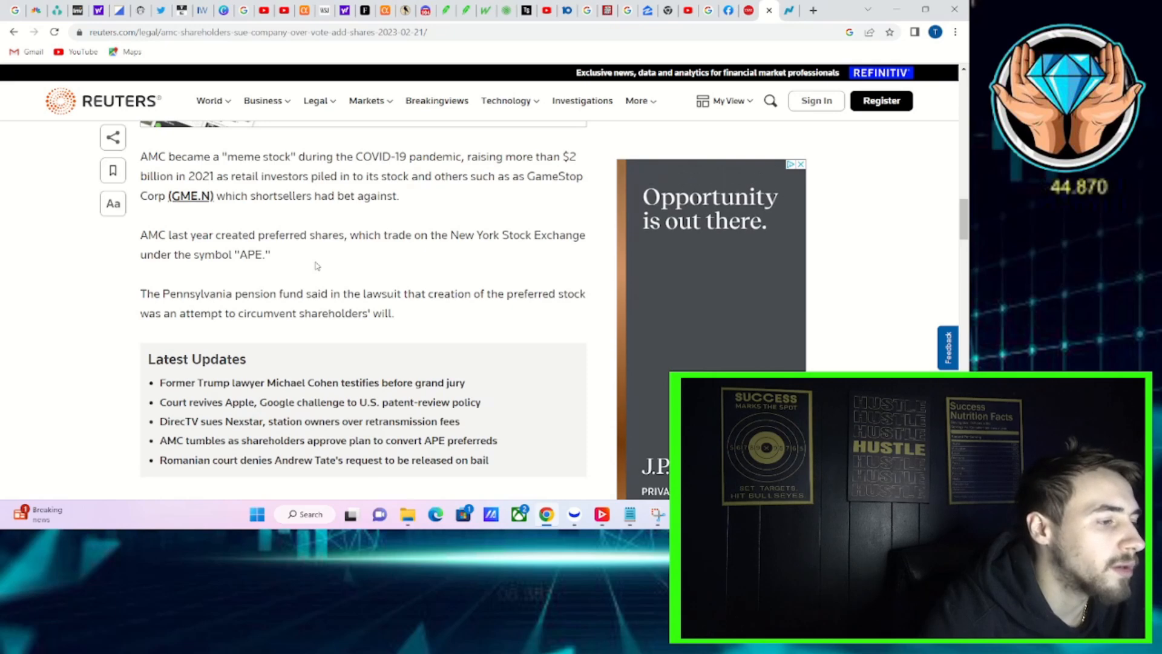
pyautogui.scroll(-3)
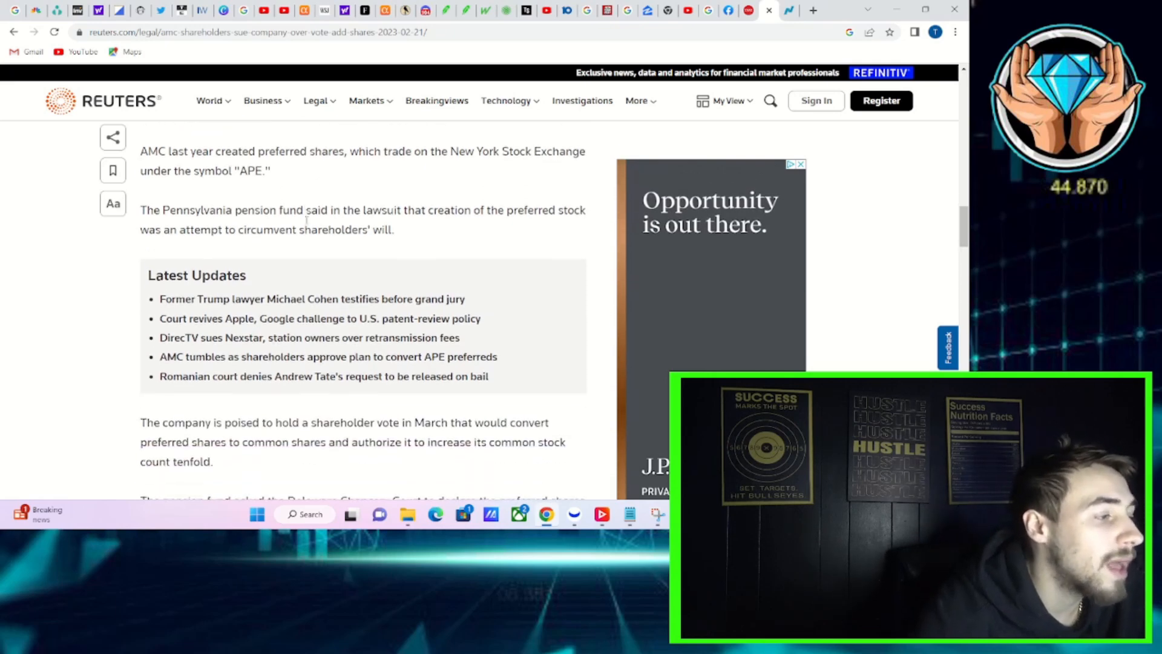
pyautogui.scroll(-3)
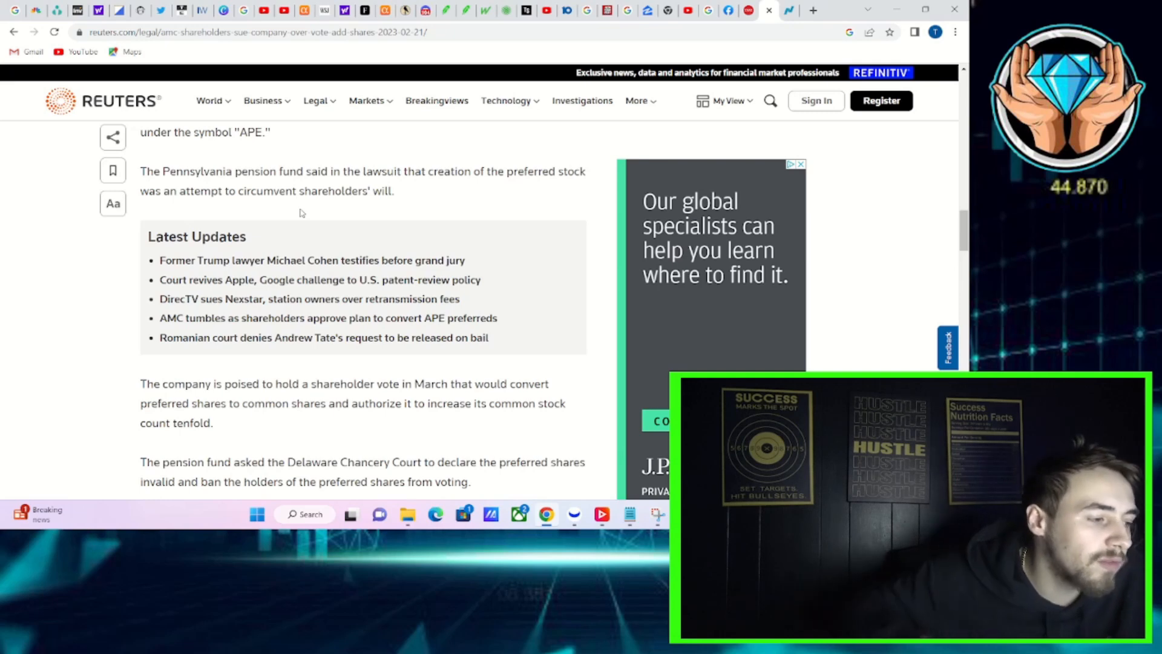
pyautogui.scroll(-3)
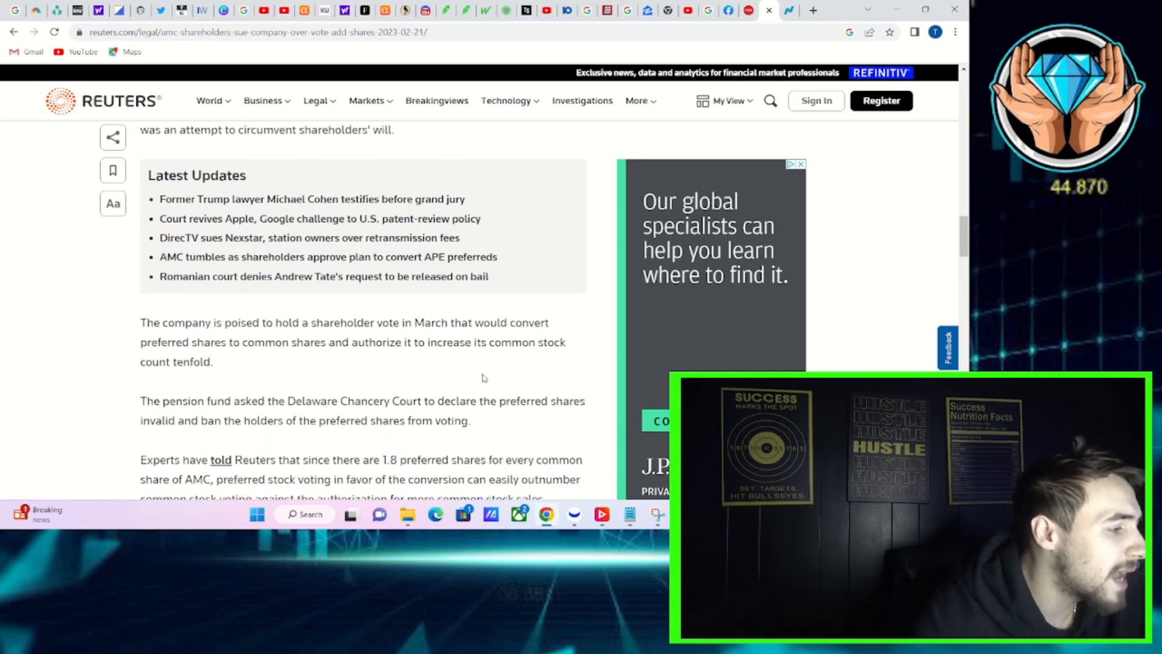
pyautogui.moveTo(445, 373)
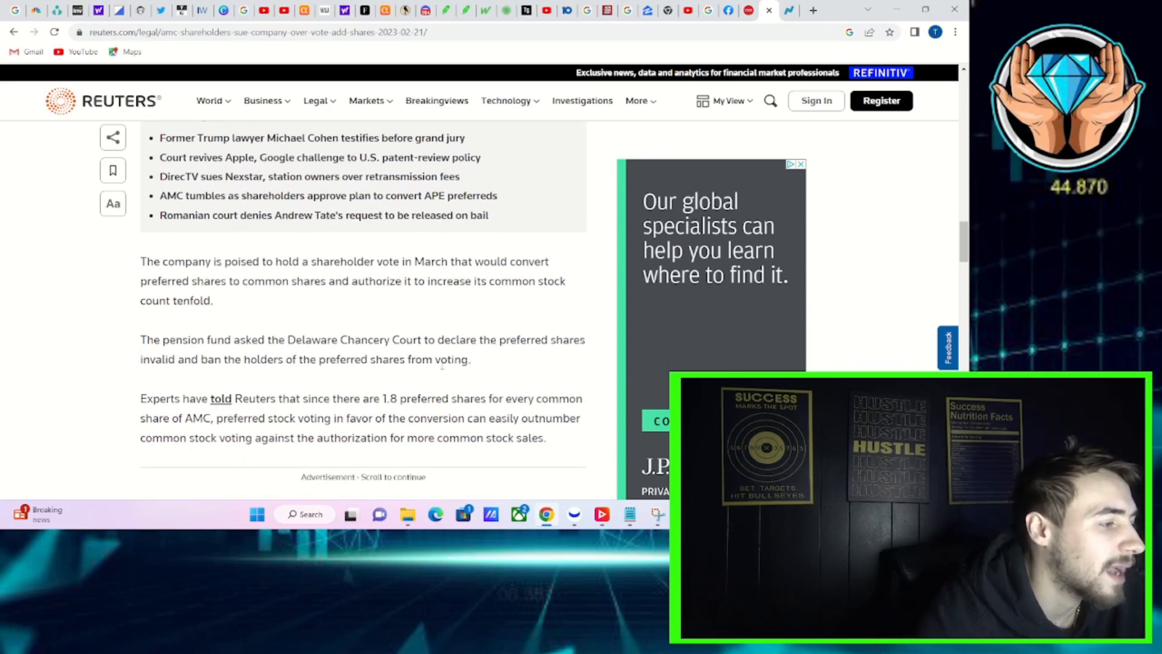
pyautogui.scroll(-3)
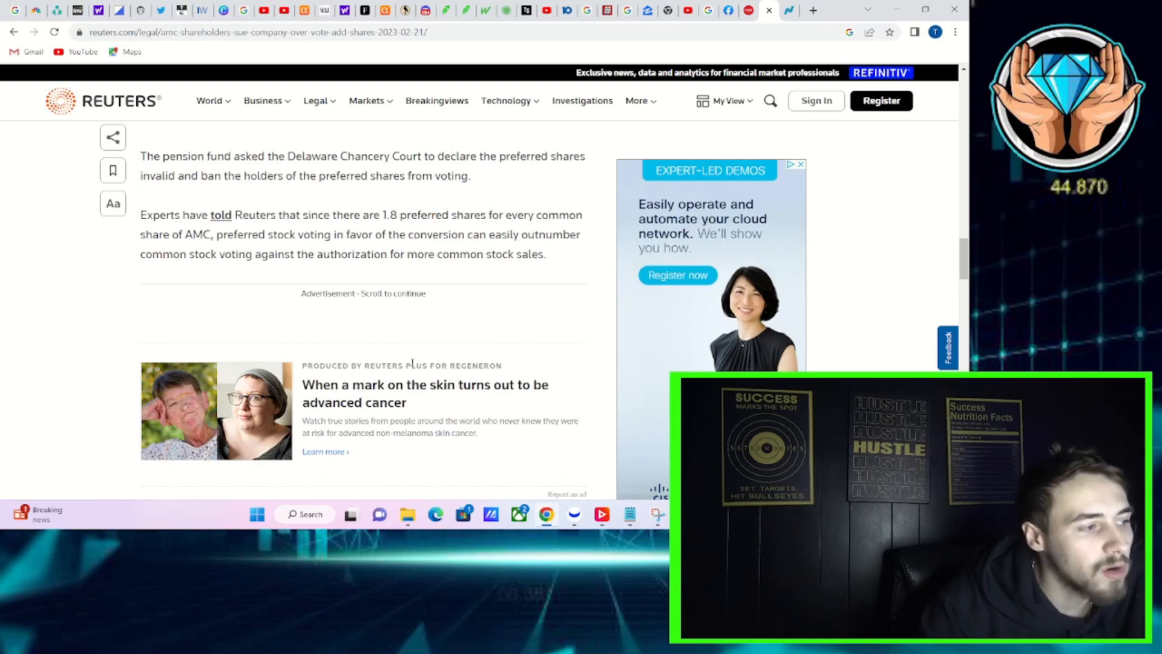
pyautogui.scroll(3)
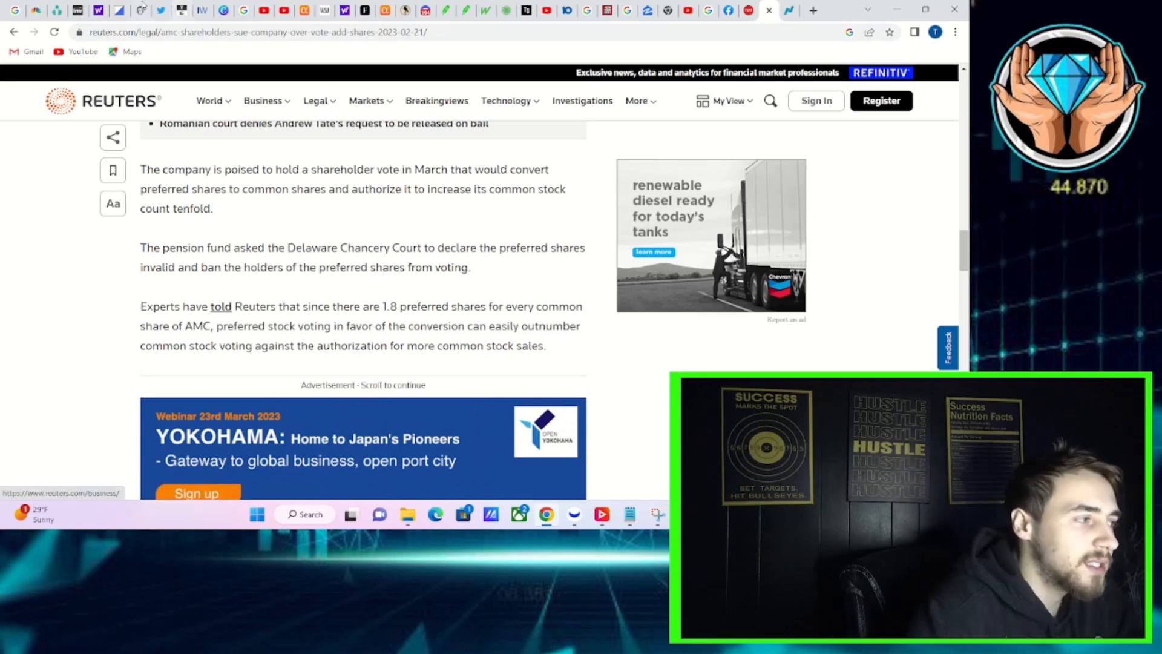
pyautogui.moveTo(264, 11)
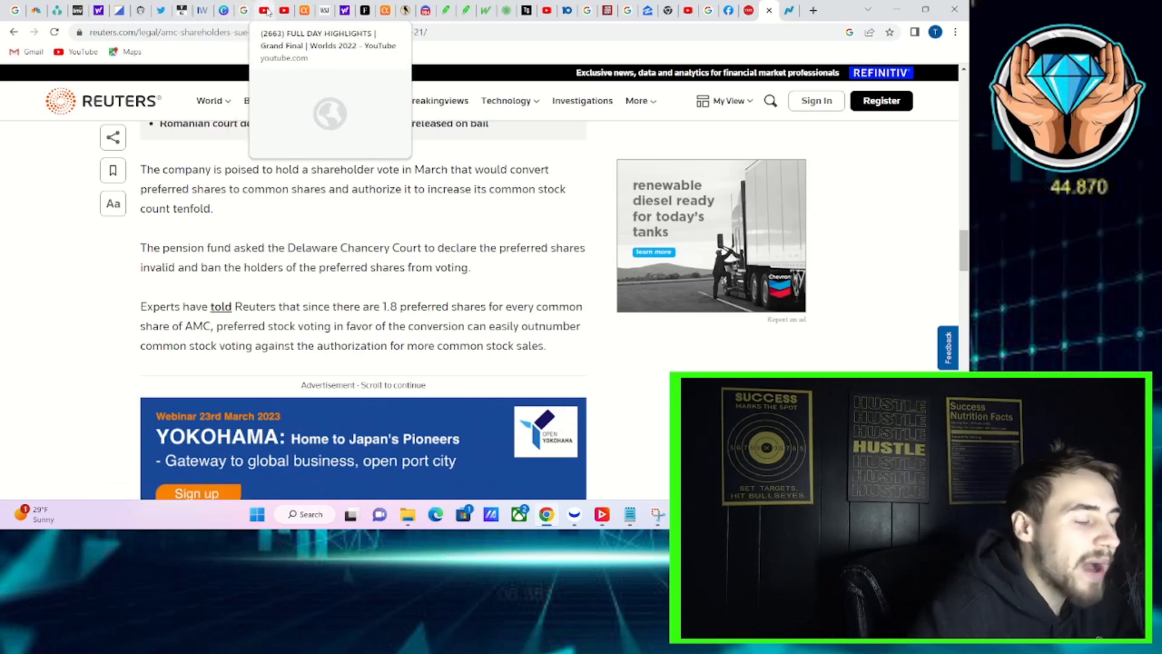
pyautogui.moveTo(59, 10)
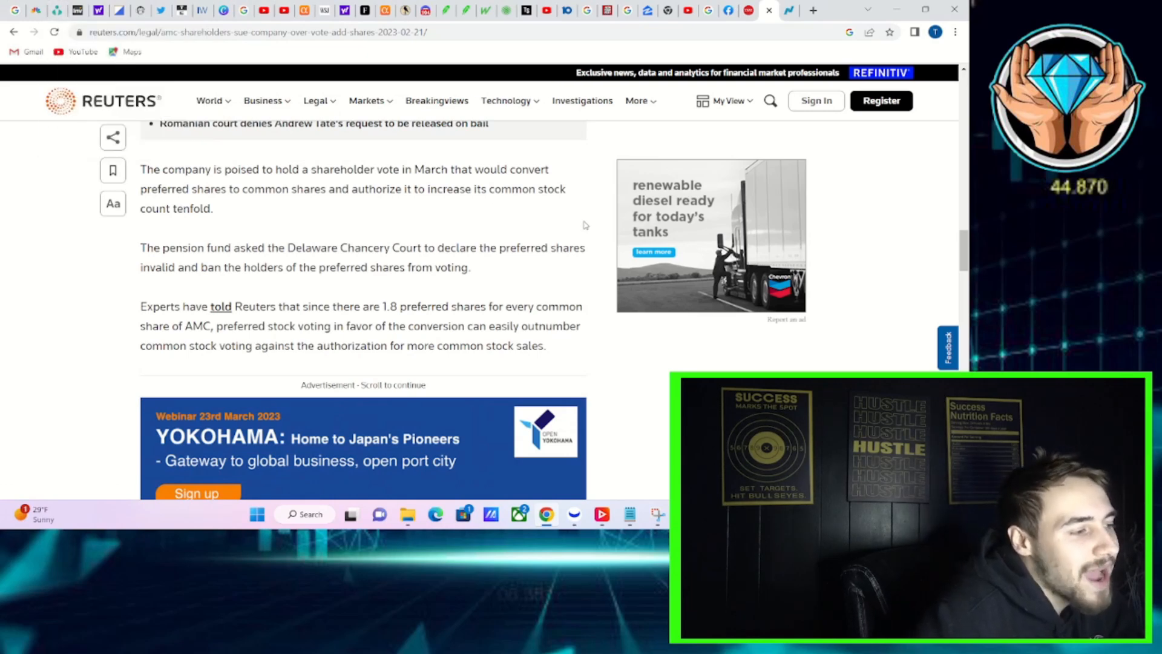
pyautogui.moveTo(606, 237)
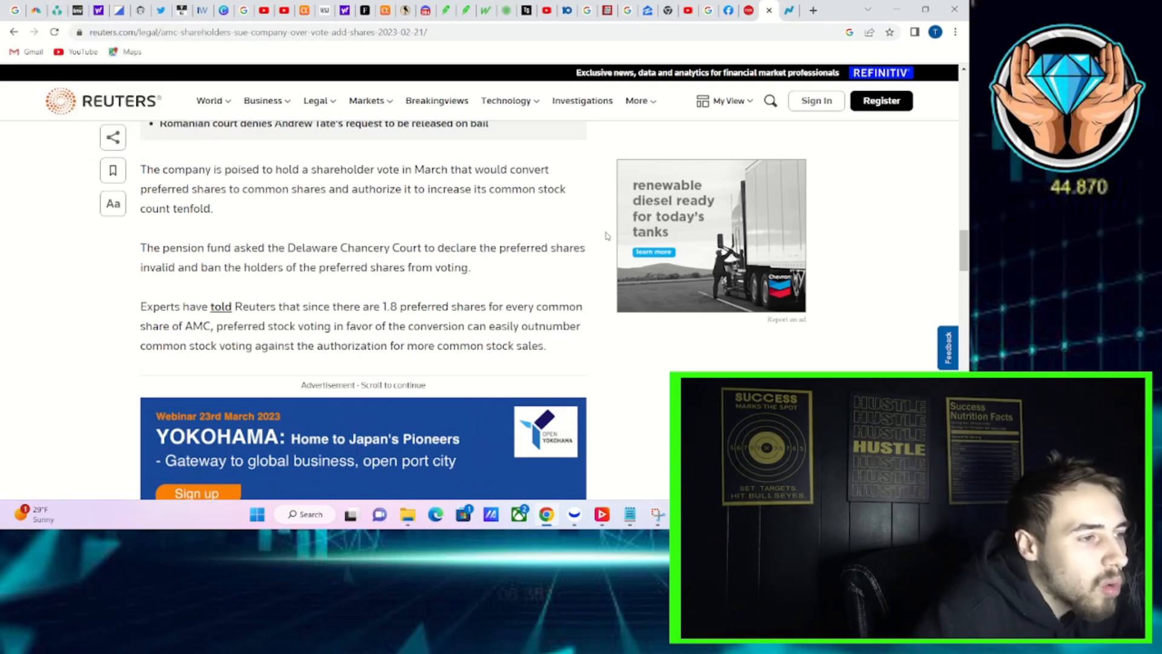
pyautogui.moveTo(437, 211)
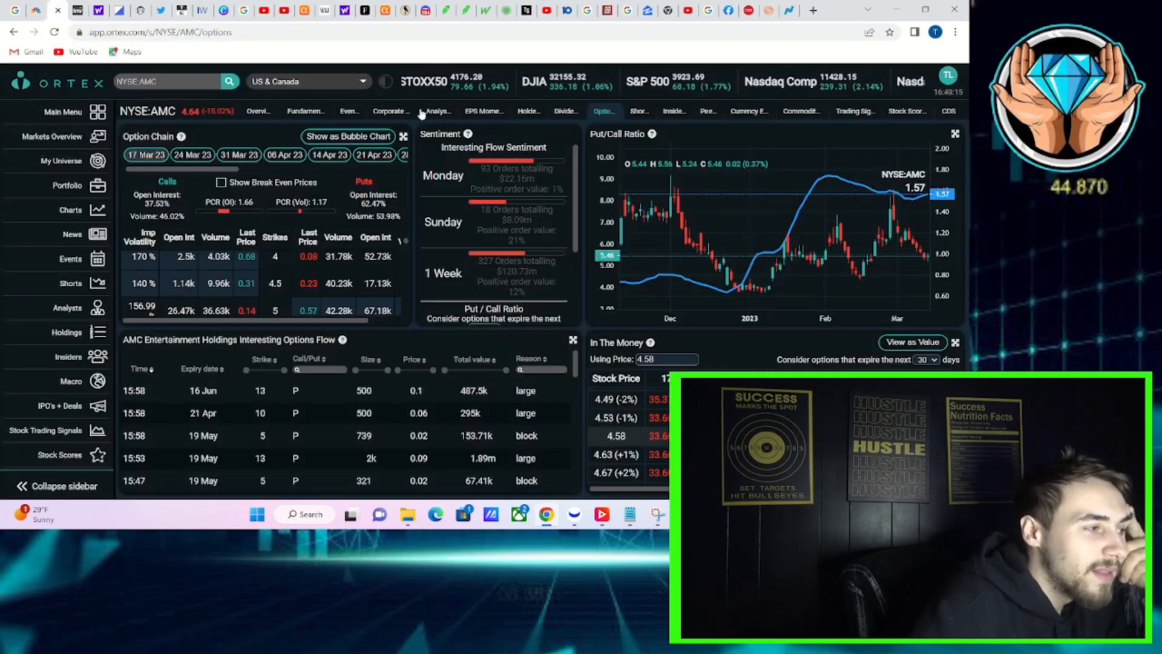
# Show AMC's live short interest: 23.88% of free float, 123.32m shares, plus Interactive Brokers availability
pyautogui.click(638, 110)
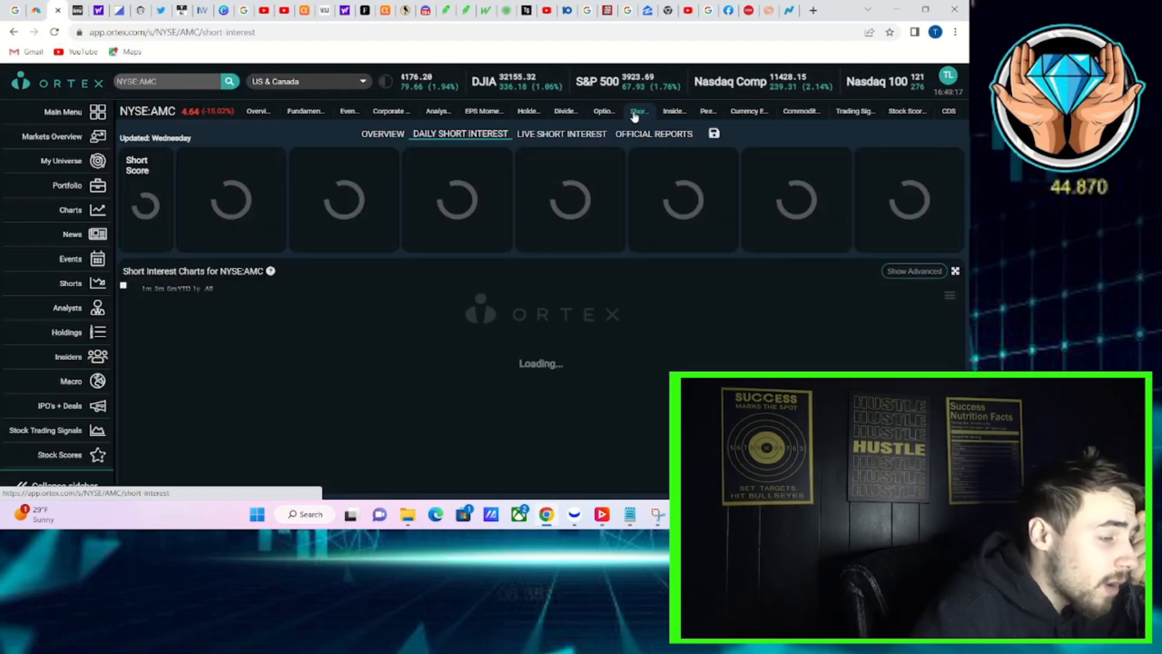
pyautogui.click(560, 133)
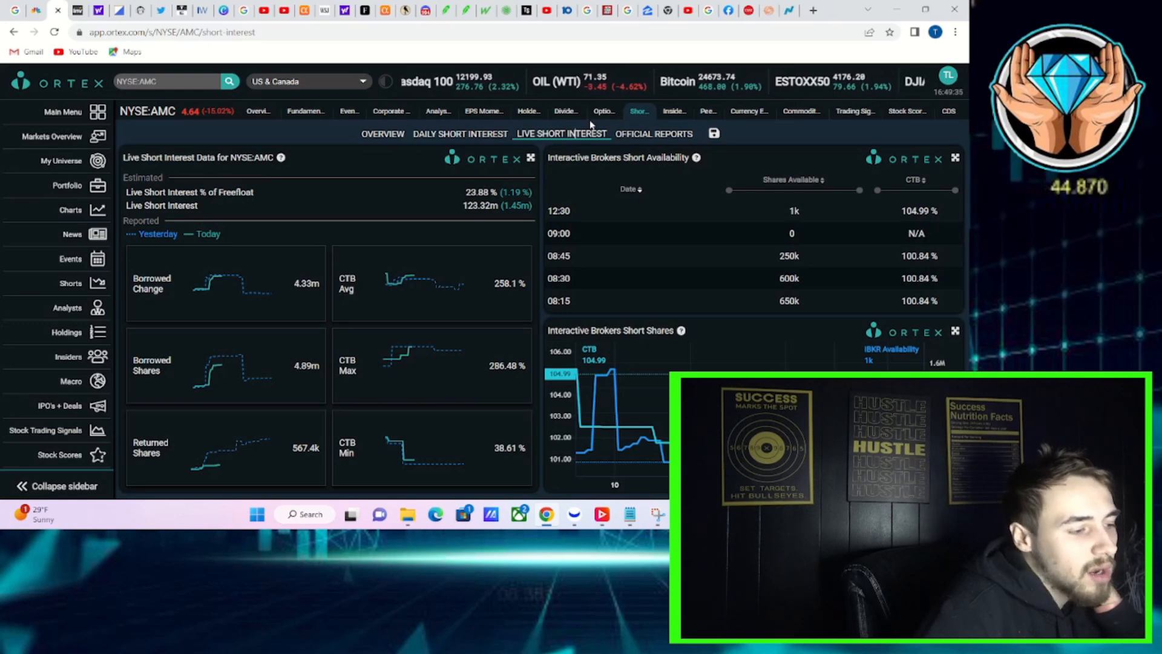
pyautogui.moveTo(773, 182)
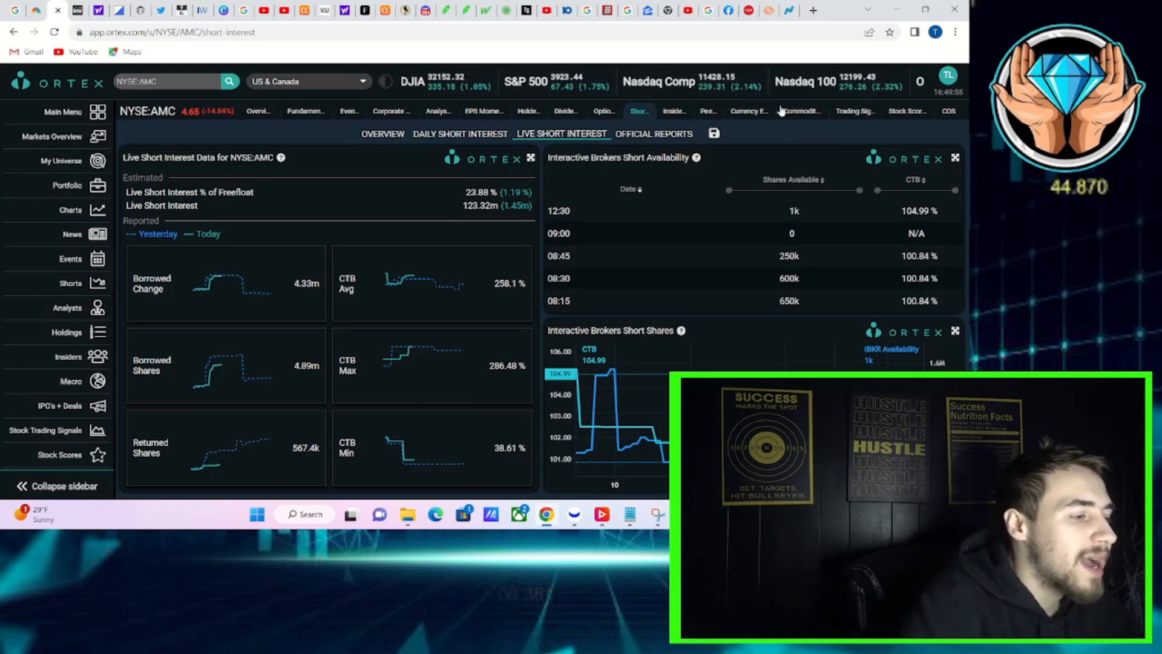
pyautogui.moveTo(777, 129)
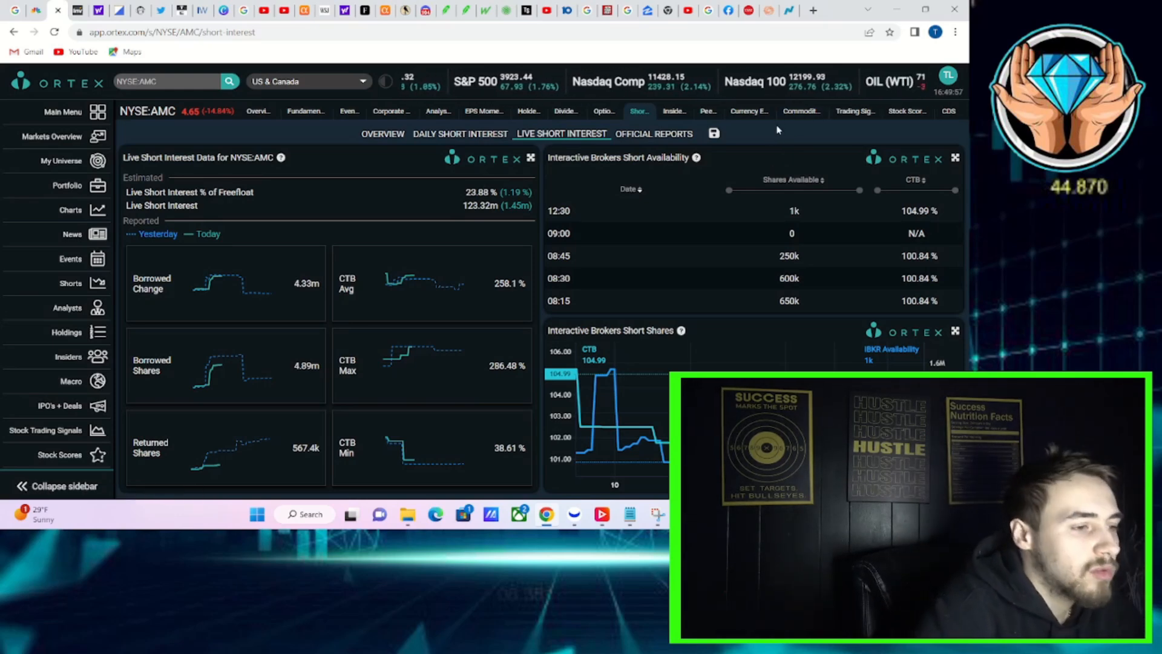
pyautogui.moveTo(773, 137)
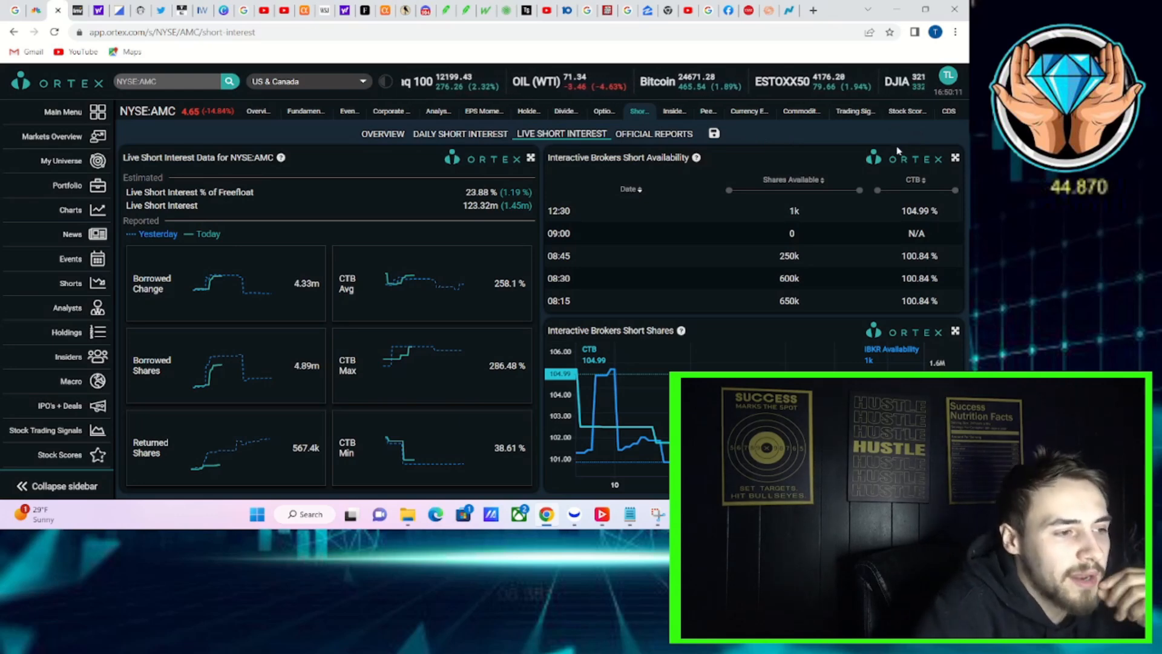
pyautogui.moveTo(943, 223)
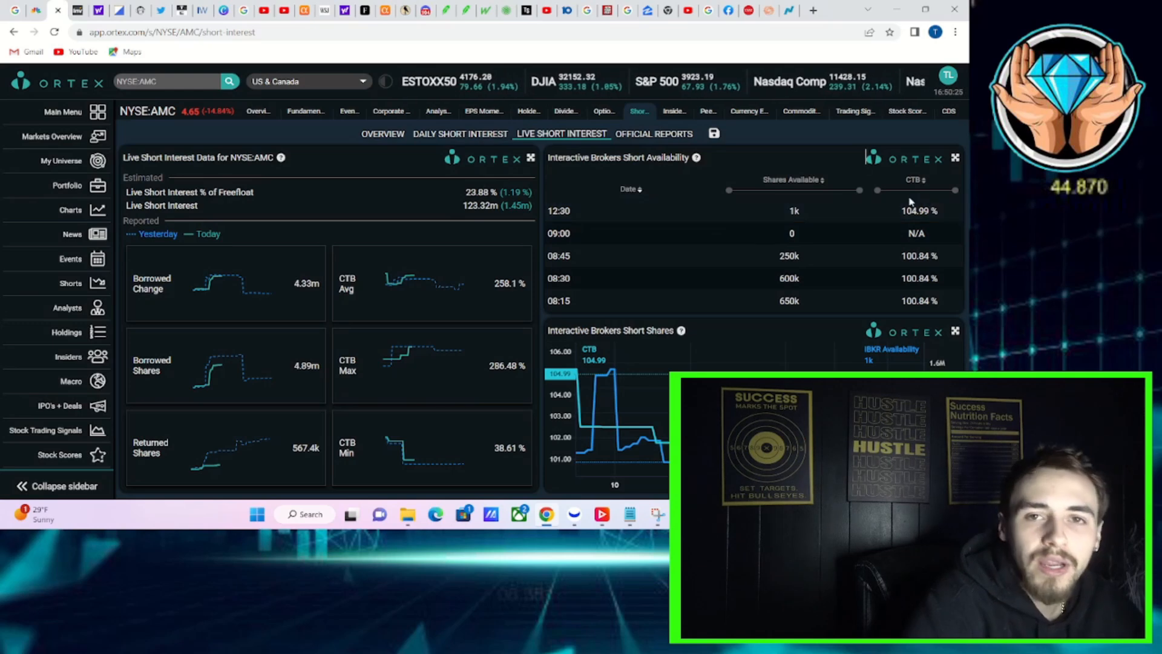
pyautogui.moveTo(904, 195)
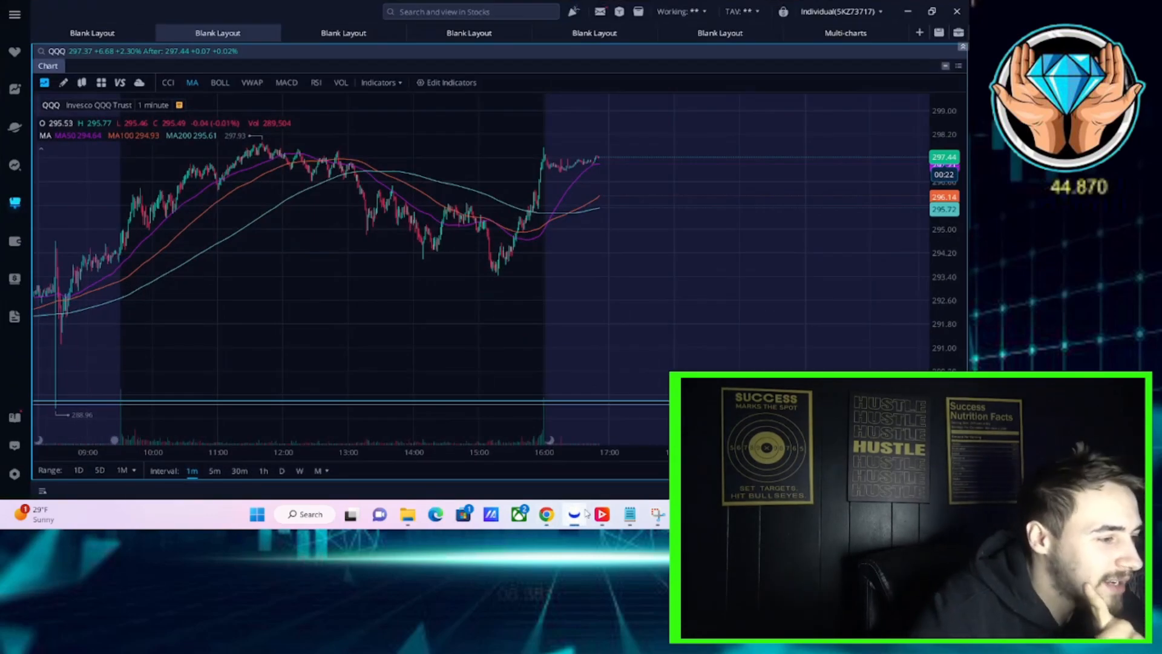
# Switch the Webull layout to AMC's daily candlestick chart with its drawn trendlines
pyautogui.click(92, 33)
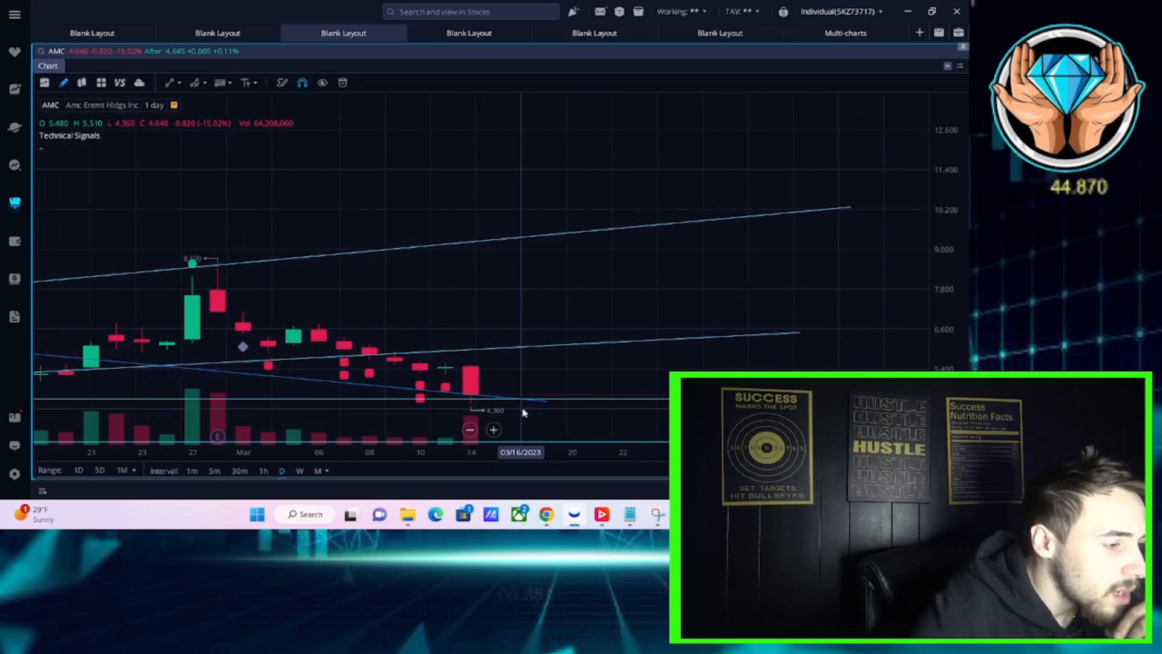
pyautogui.moveTo(480, 407)
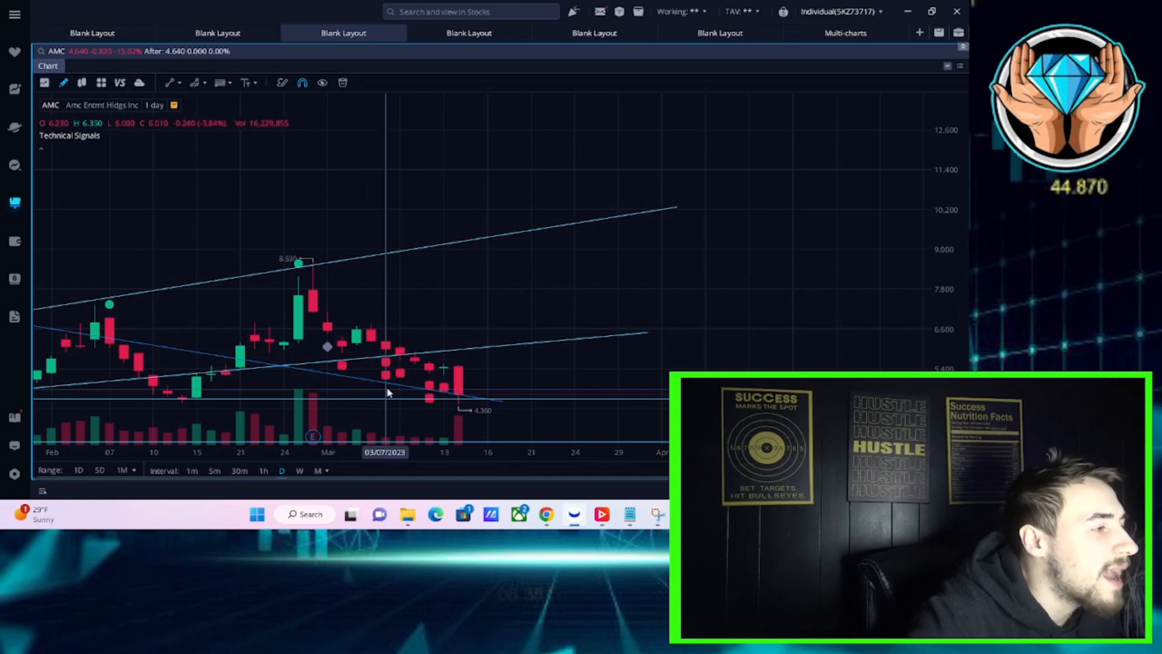
pyautogui.moveTo(407, 203)
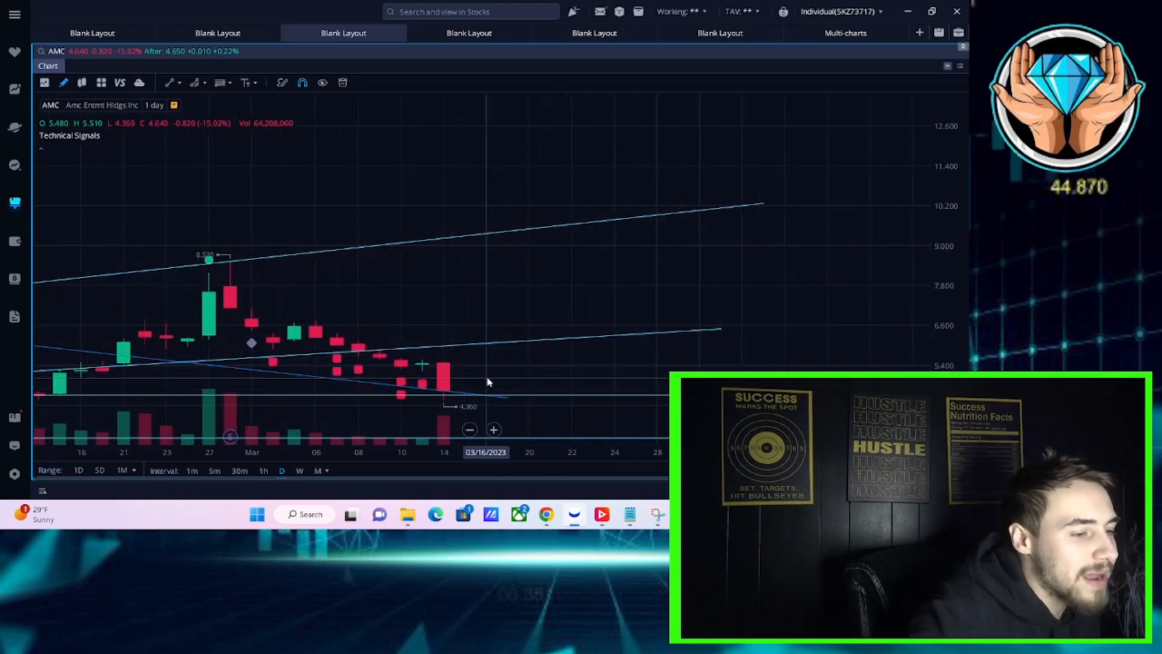
pyautogui.moveTo(510, 382)
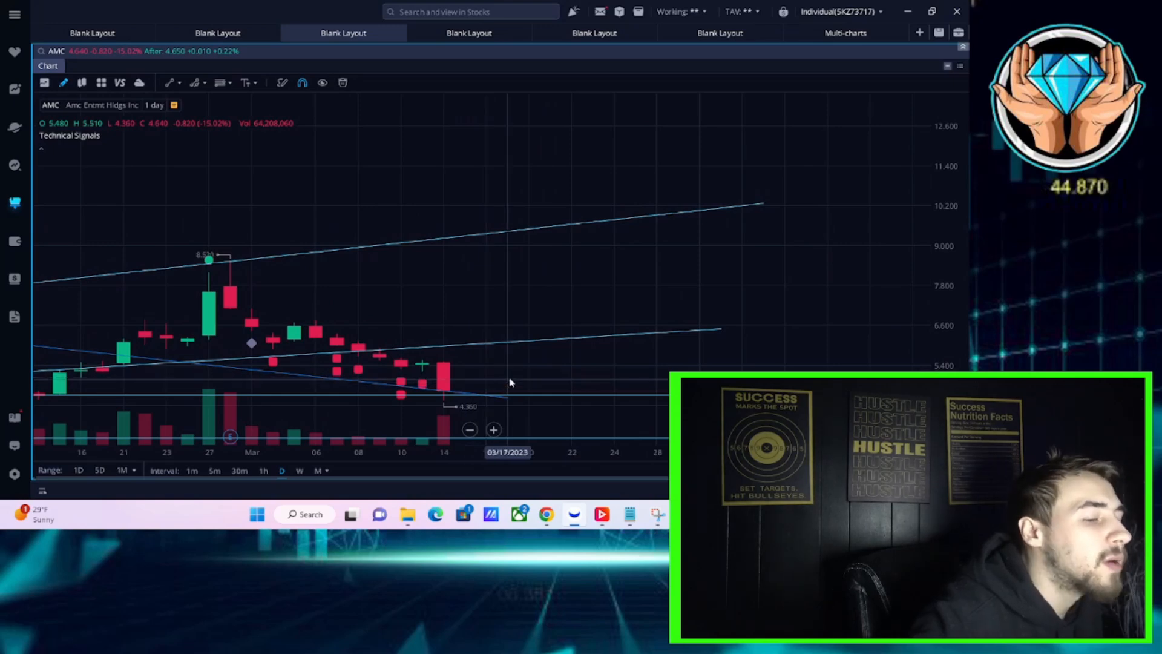
pyautogui.moveTo(489, 356)
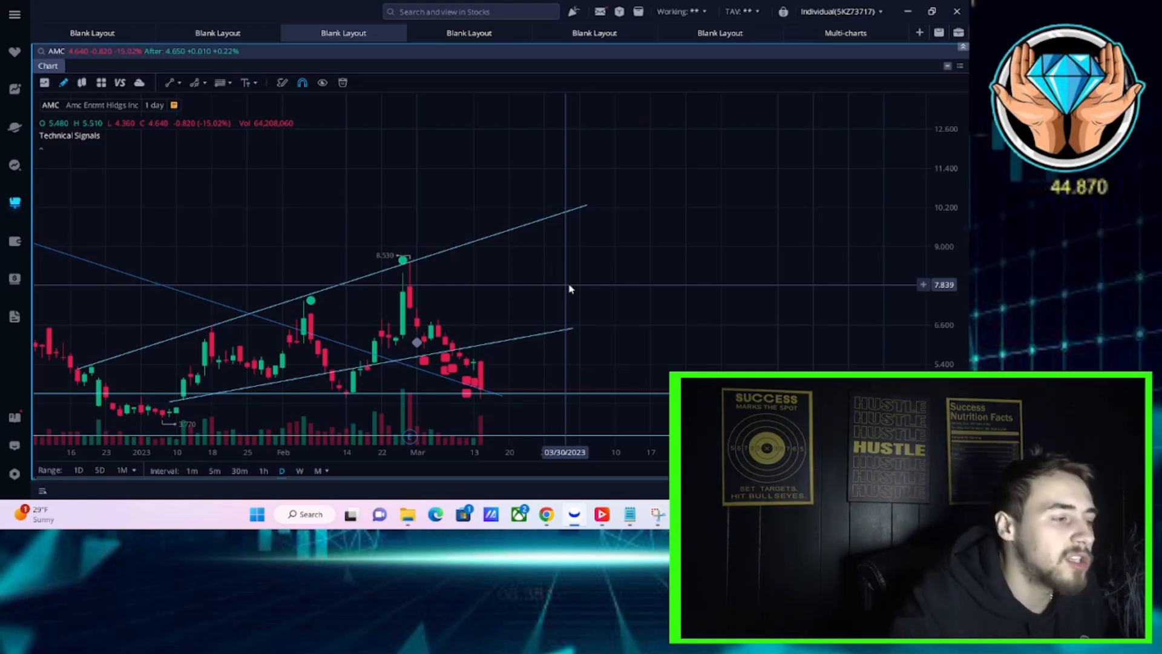
pyautogui.moveTo(517, 75)
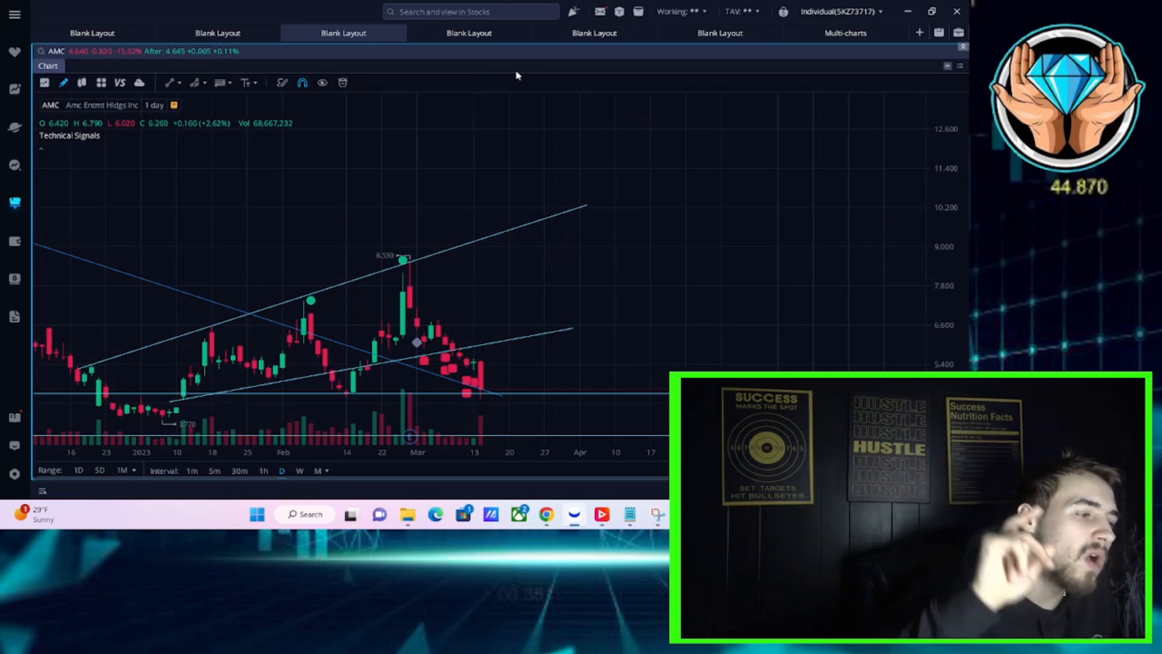